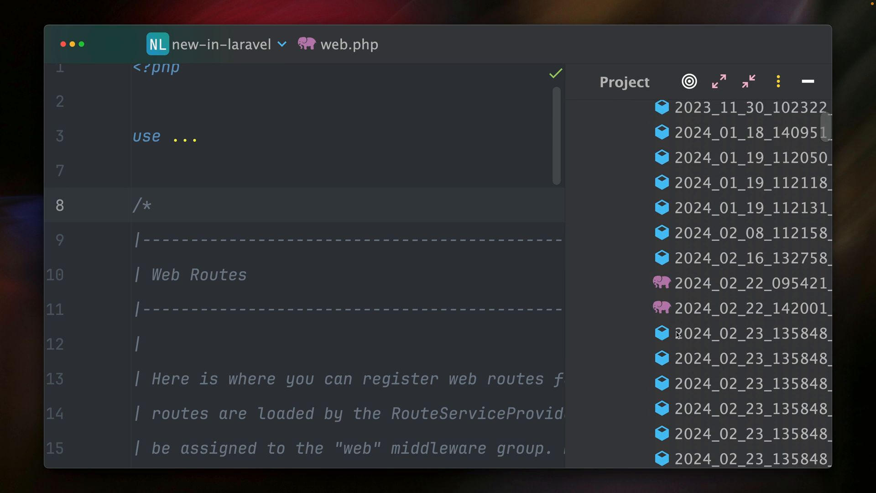
# - Run 'php artisan migrate:fresh' from Run Anything on the new-in-laravel database
pyautogui.scroll(-3)
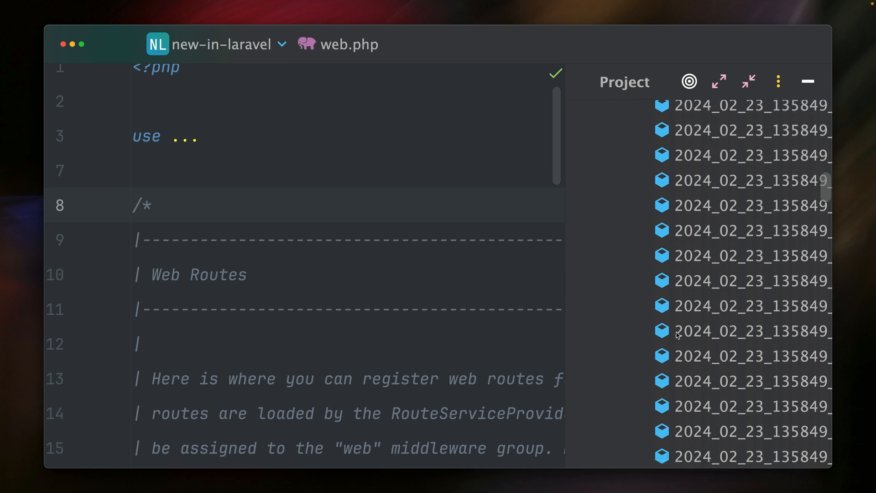
pyautogui.scroll(-3)
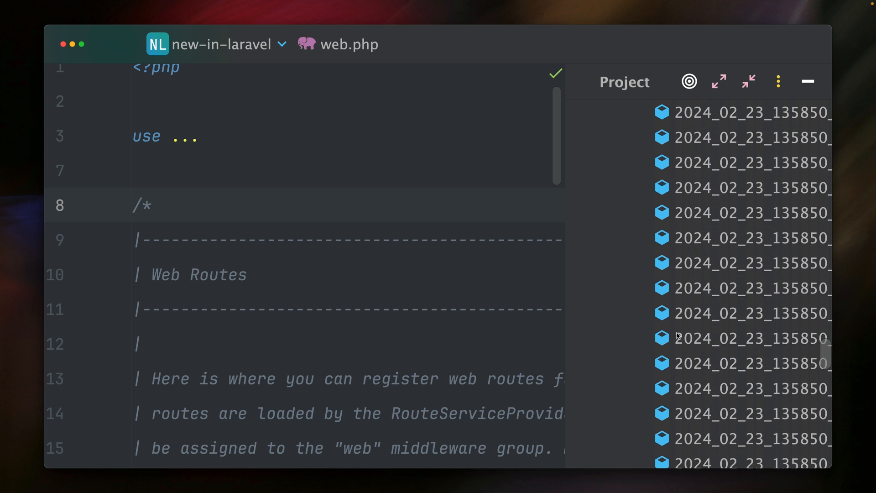
pyautogui.click(806, 81)
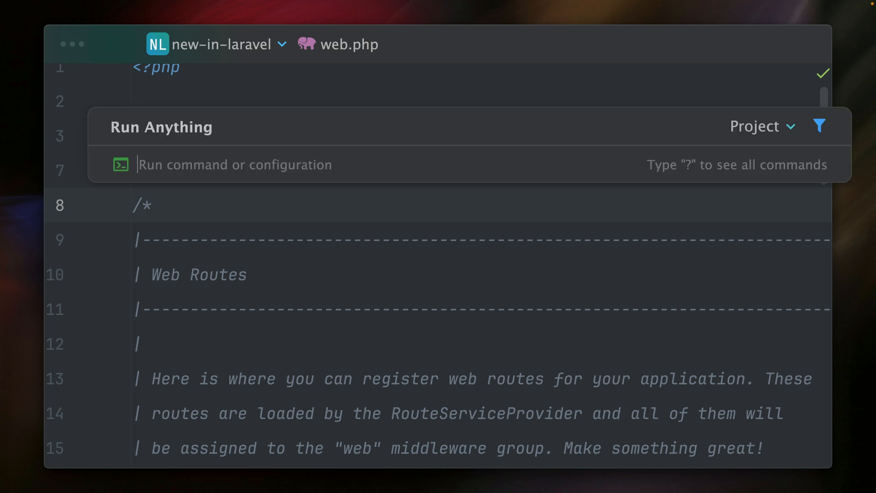
pyautogui.write('php artisan migrate:fresh')
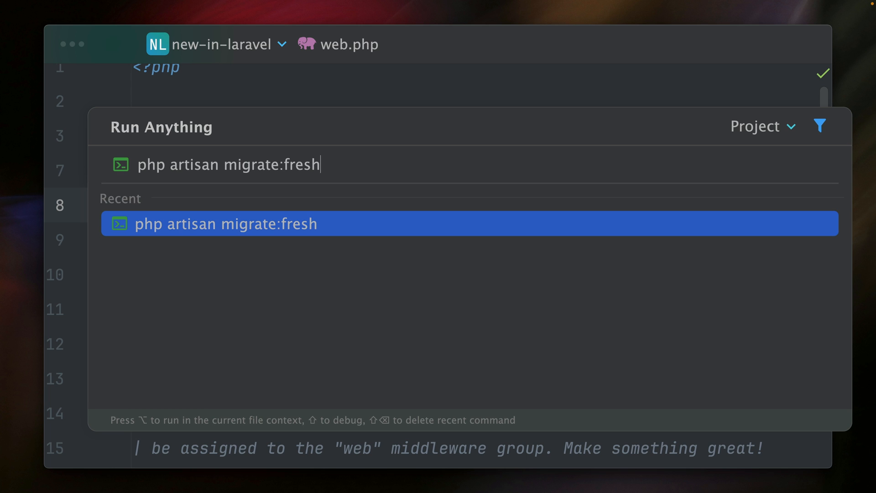
pyautogui.press('enter')
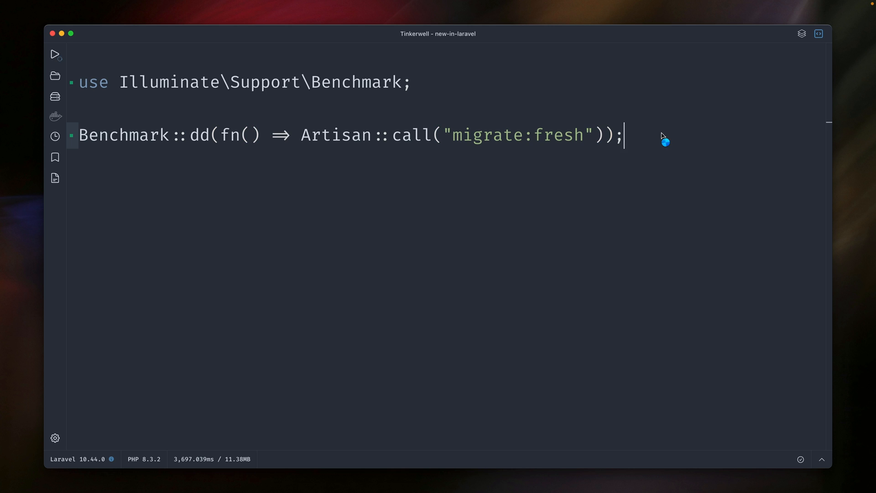
# - Run the Benchmark::dd snippet, which reports about 3,630.774 ms for migrate:fresh
pyautogui.click(54, 54)
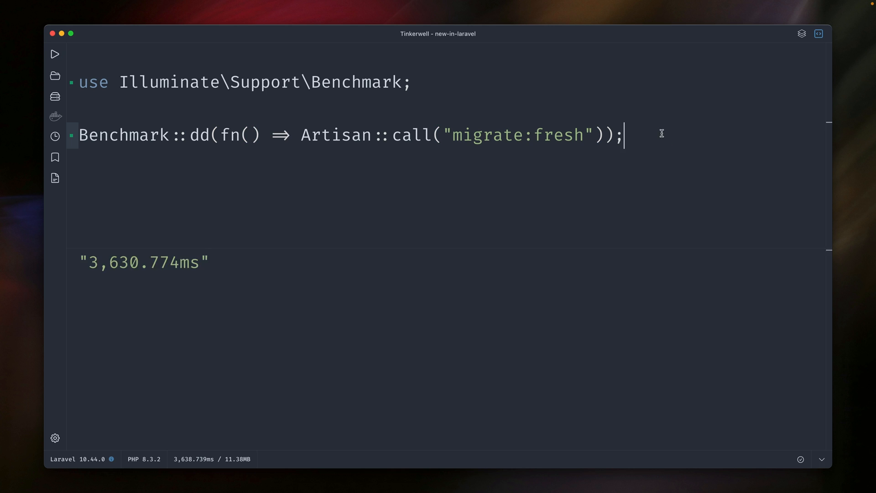
pyautogui.moveTo(113, 289)
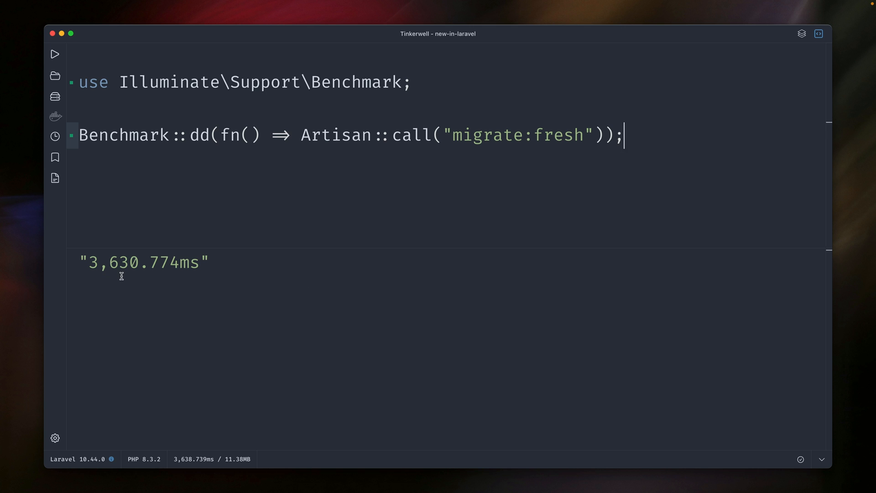
# - Add 'iterations: 10' as Benchmark::dd's second argument and run the snippet
pyautogui.write(',')
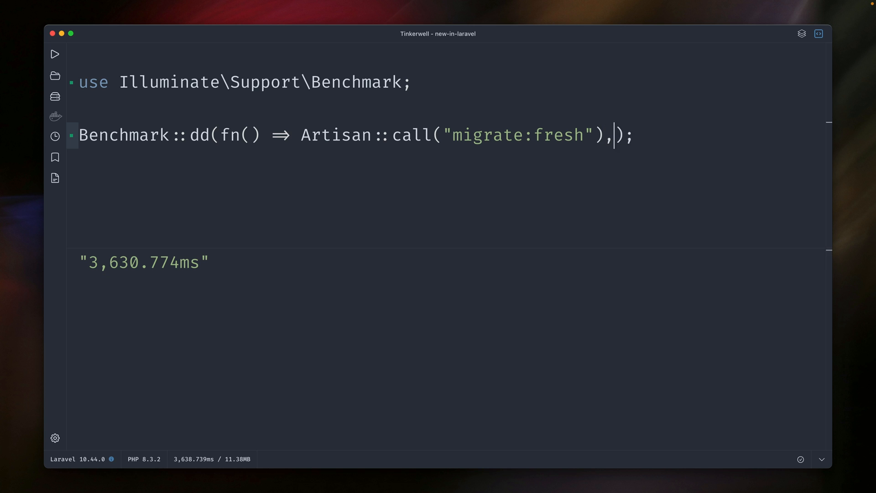
pyautogui.write('iterations:')
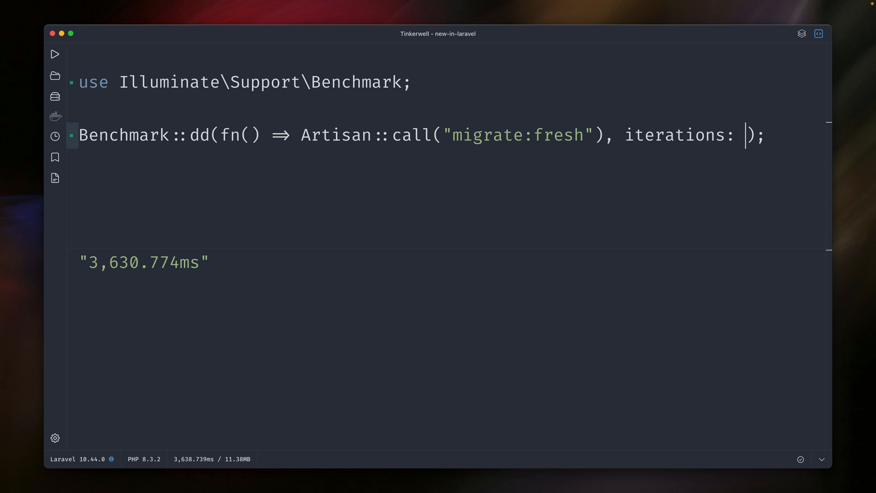
pyautogui.write('10')
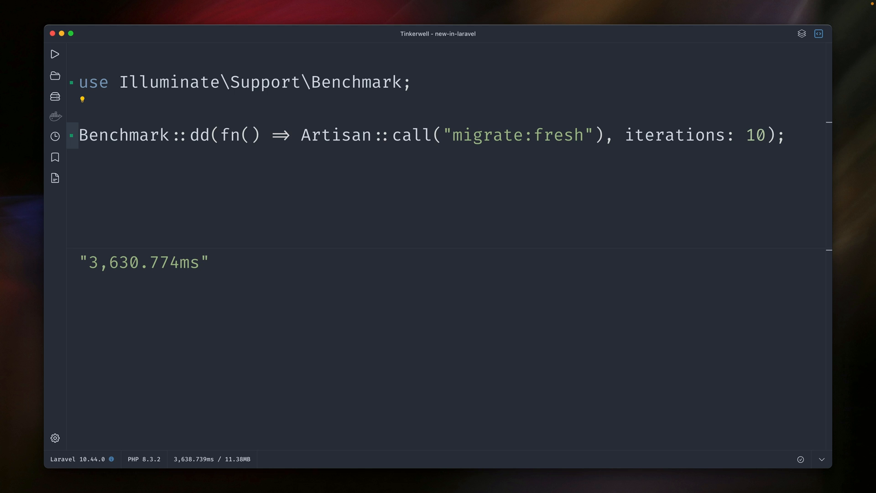
pyautogui.click(769, 134)
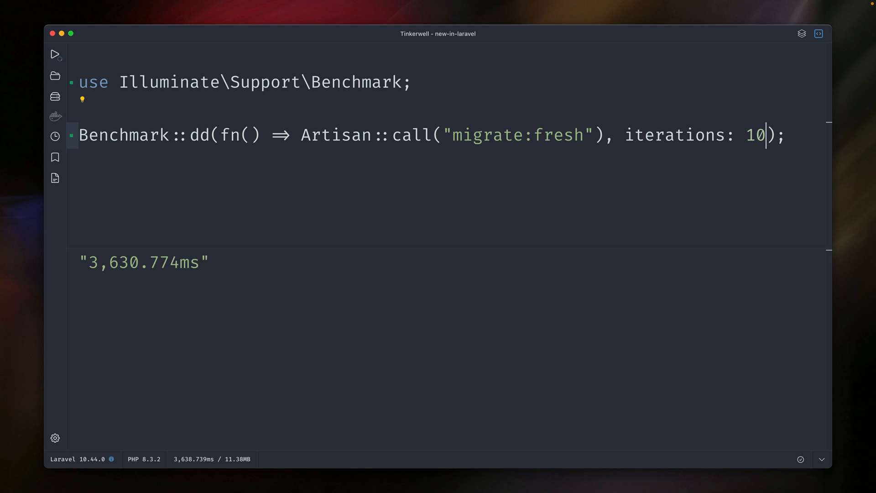
pyautogui.click(55, 54)
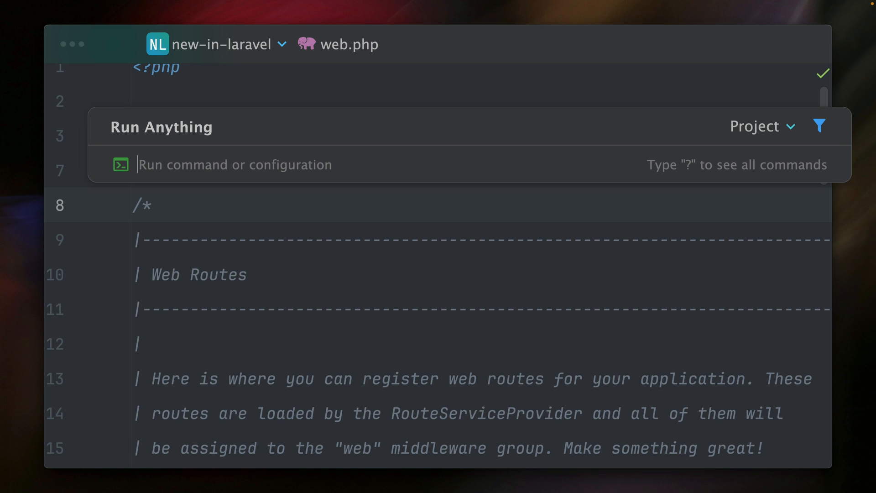
# - Start 'php artisan schema:dump' and expand new-in-laravel > database in the Project tree
pyautogui.write('php ar')
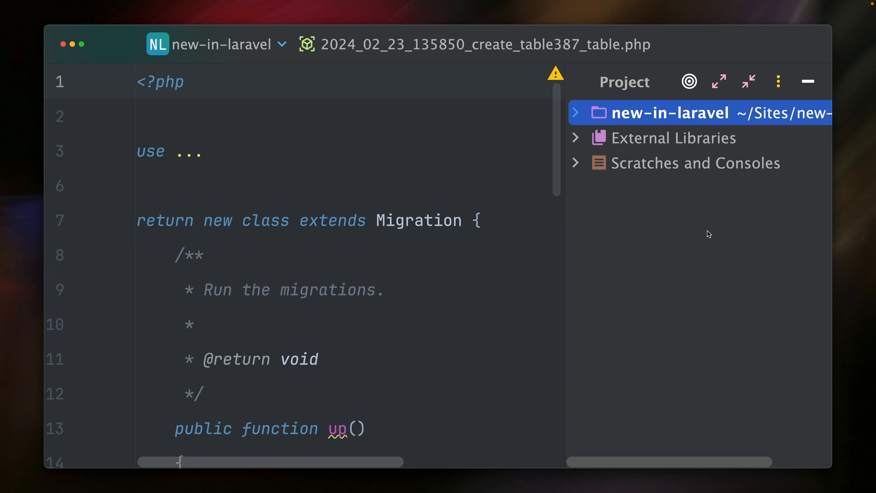
pyautogui.click(597, 113)
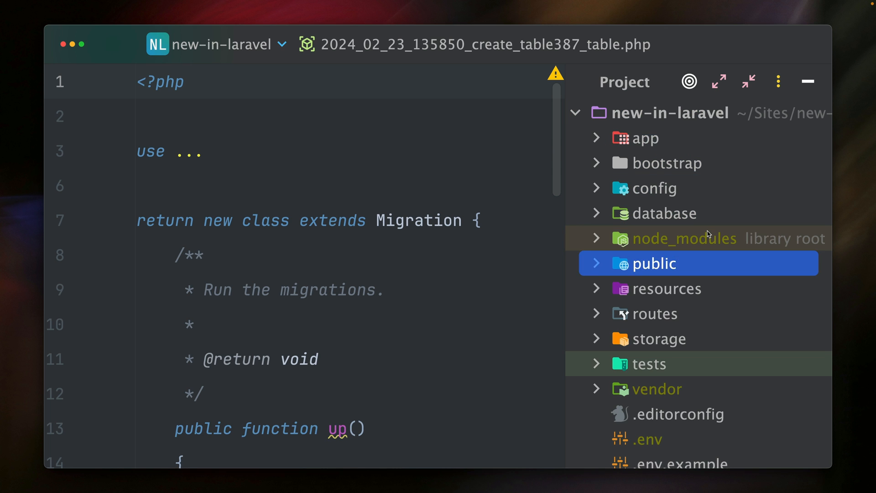
pyautogui.click(666, 213)
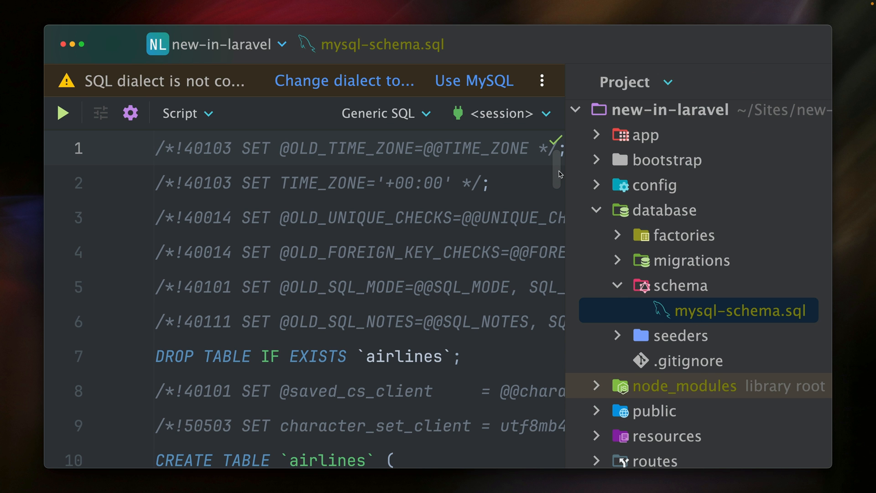
pyautogui.scroll(-3)
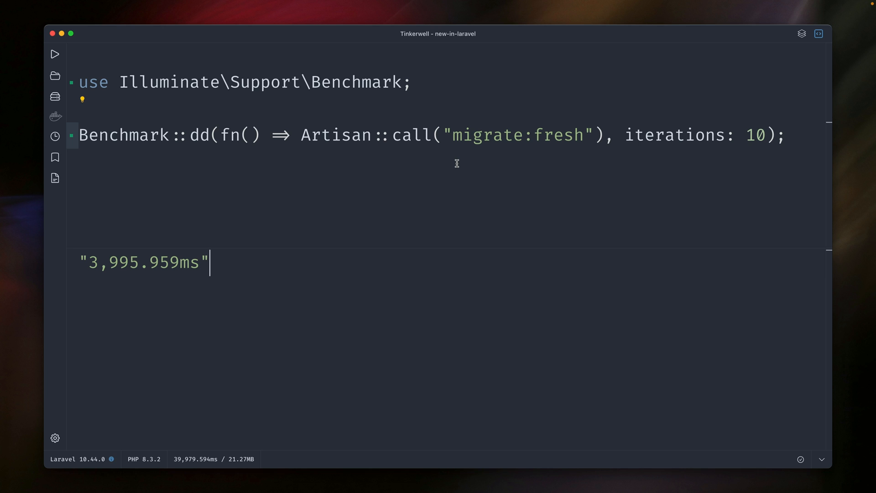
# - Re-run the 10-iteration benchmark, now averaging about 2,587.300 ms
pyautogui.click(55, 54)
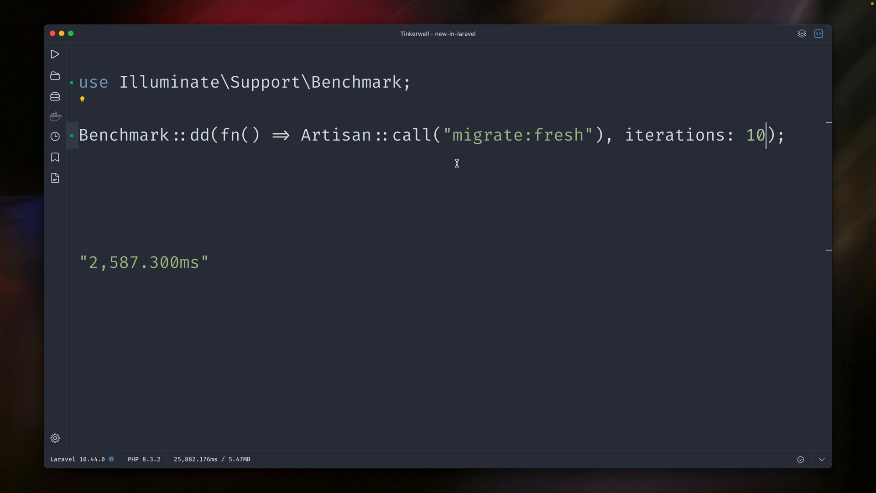
pyautogui.moveTo(88, 269)
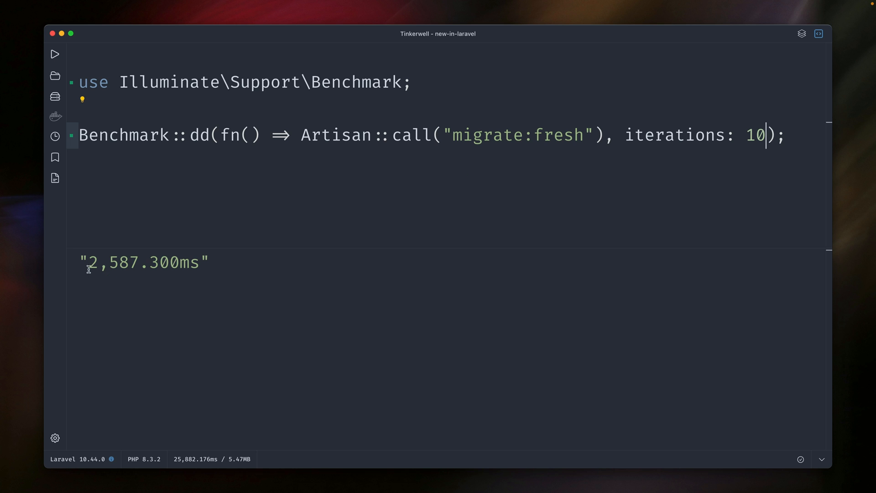